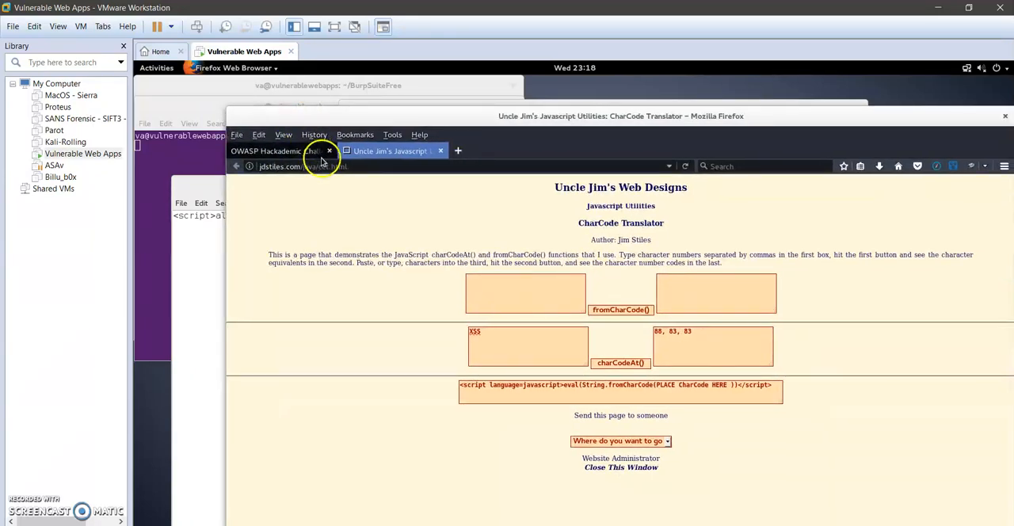
Open the Challenge 004 vulnerable site from the OWASP Hackademic challenges page.
click(277, 150)
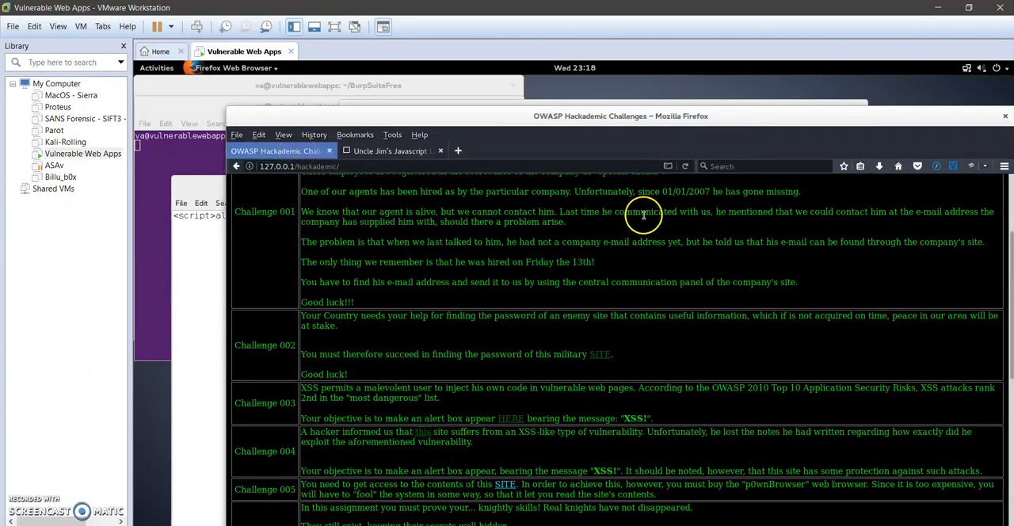
mouse_move(478, 459)
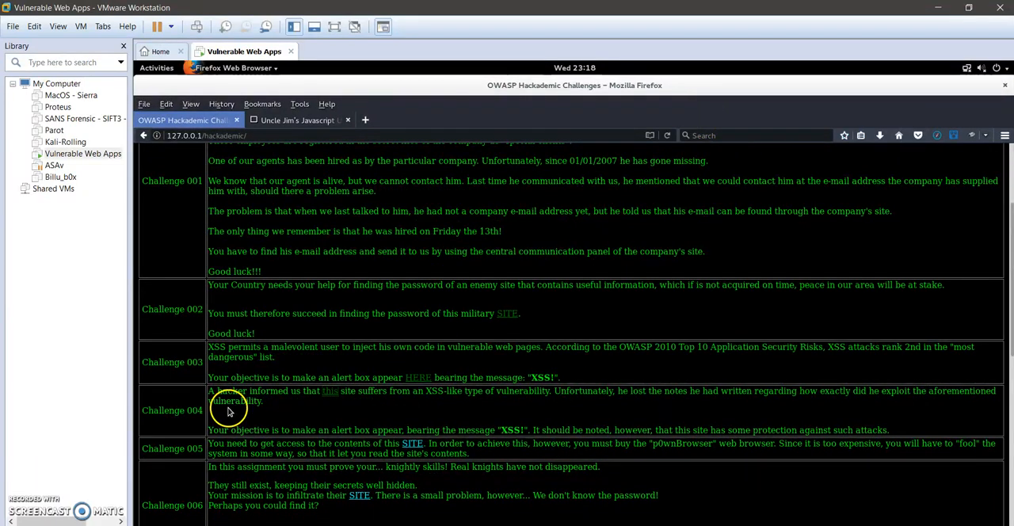
mouse_move(202, 415)
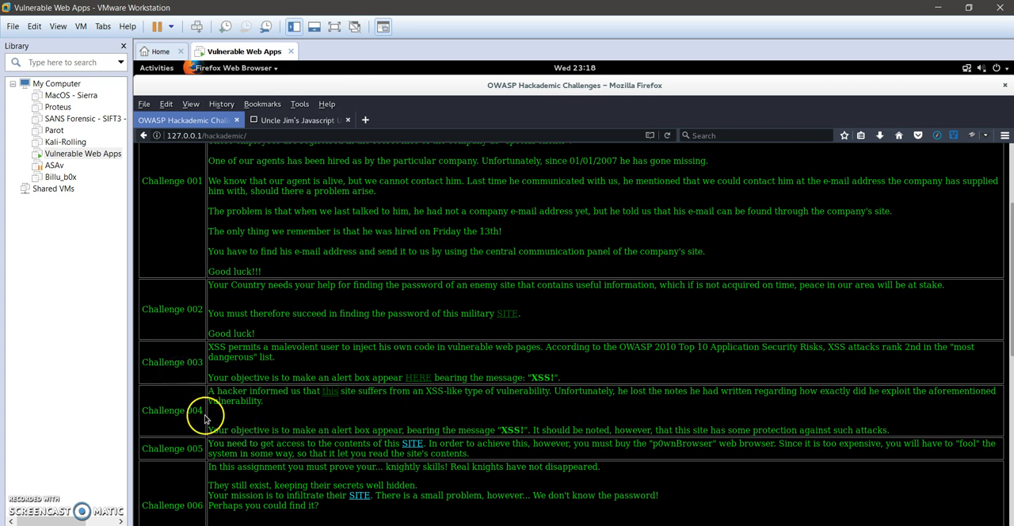
mouse_move(640, 432)
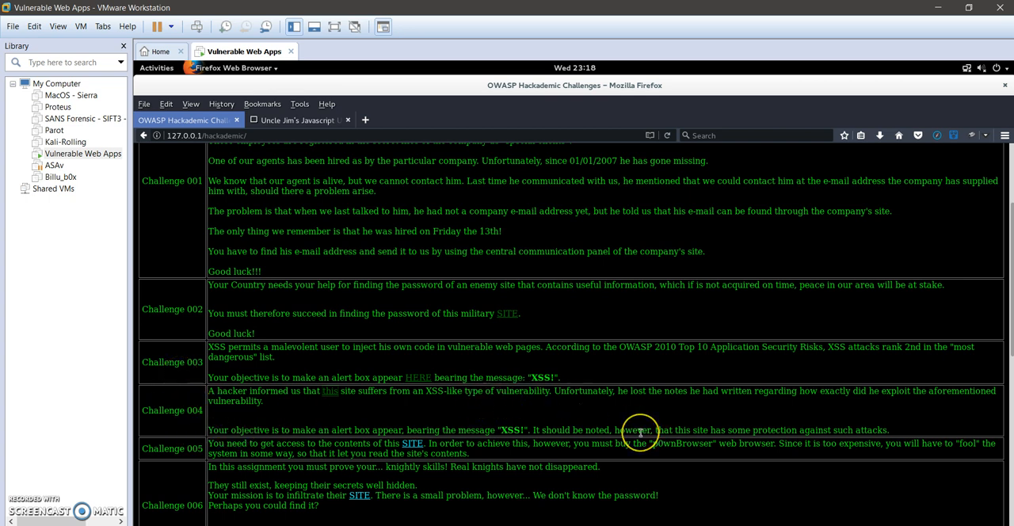
mouse_move(875, 394)
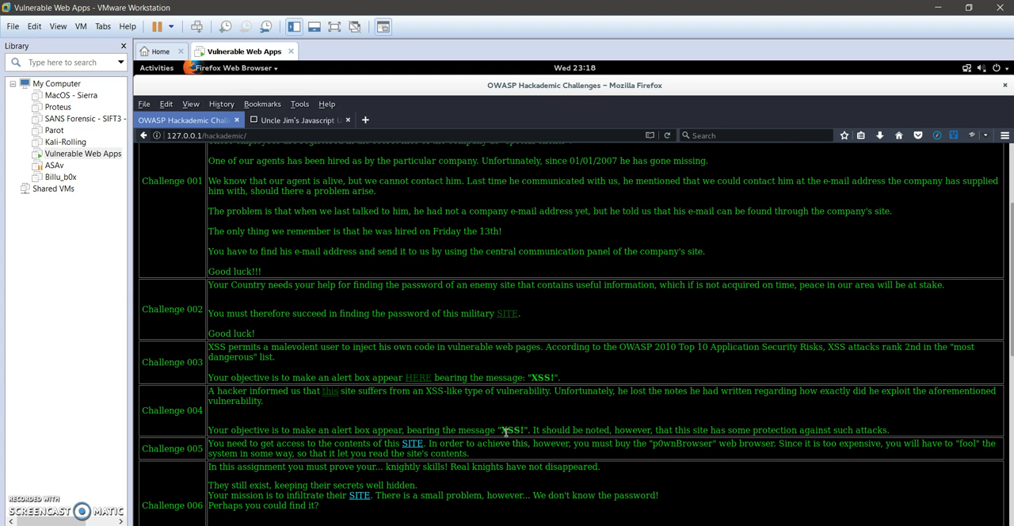
mouse_move(307, 417)
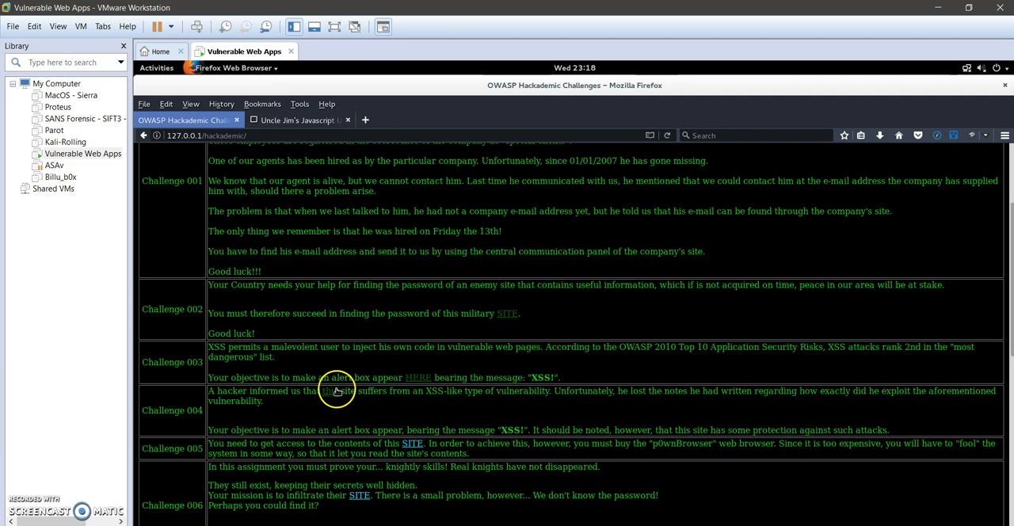
click(331, 391)
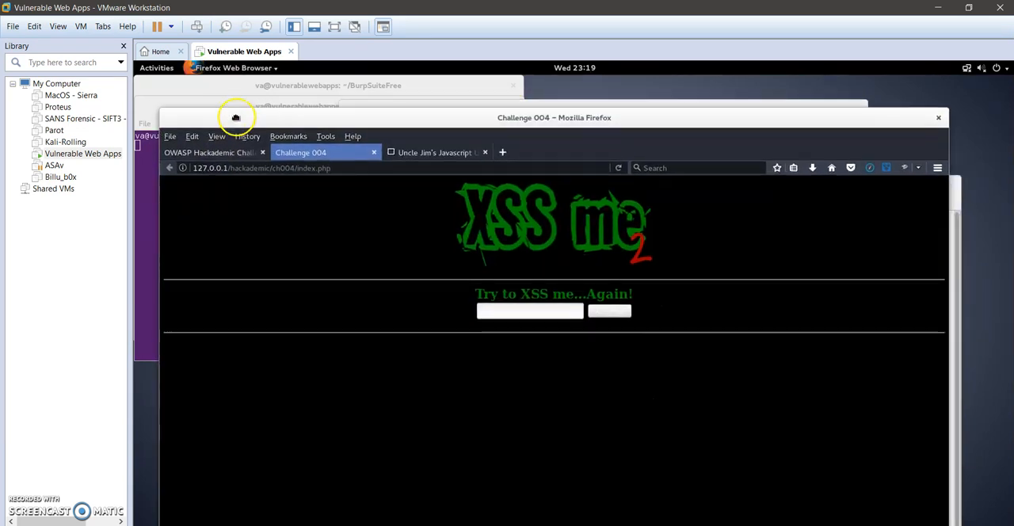
Fill the Try to XSS me field with <script>alert(xss)</script> from autocomplete and submit.
click(529, 311)
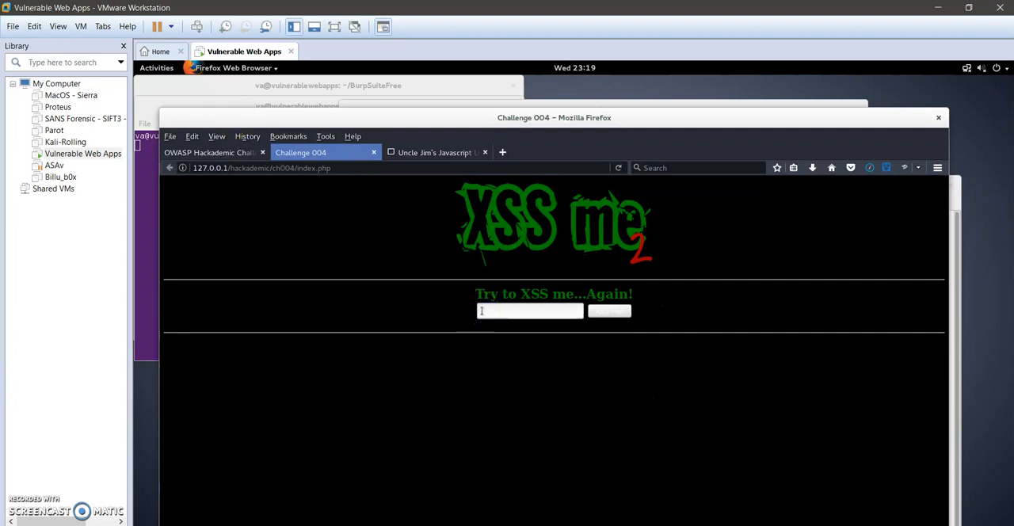
click(529, 310)
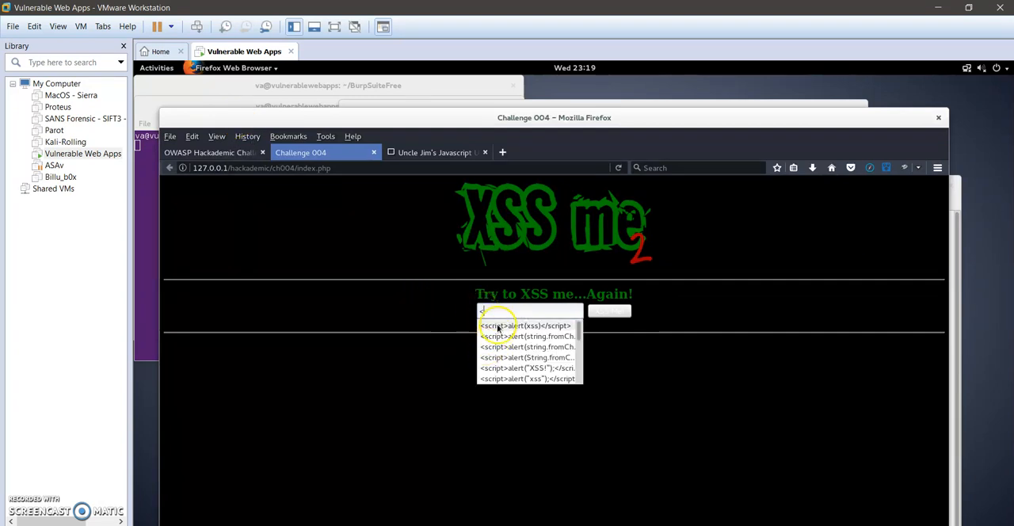
click(526, 325)
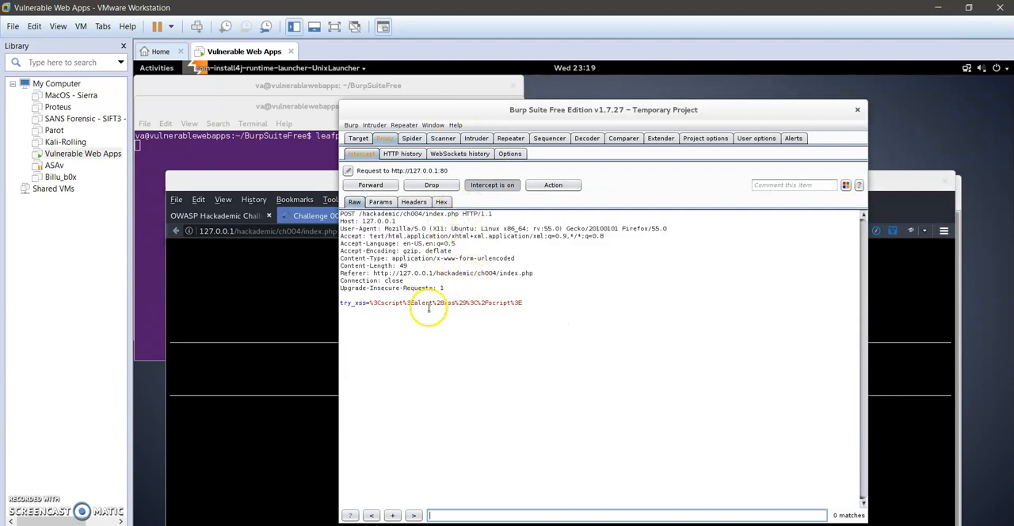
Intercept the response to the try_xss request, inspect it, then forward it to the browser.
right_click(428, 307)
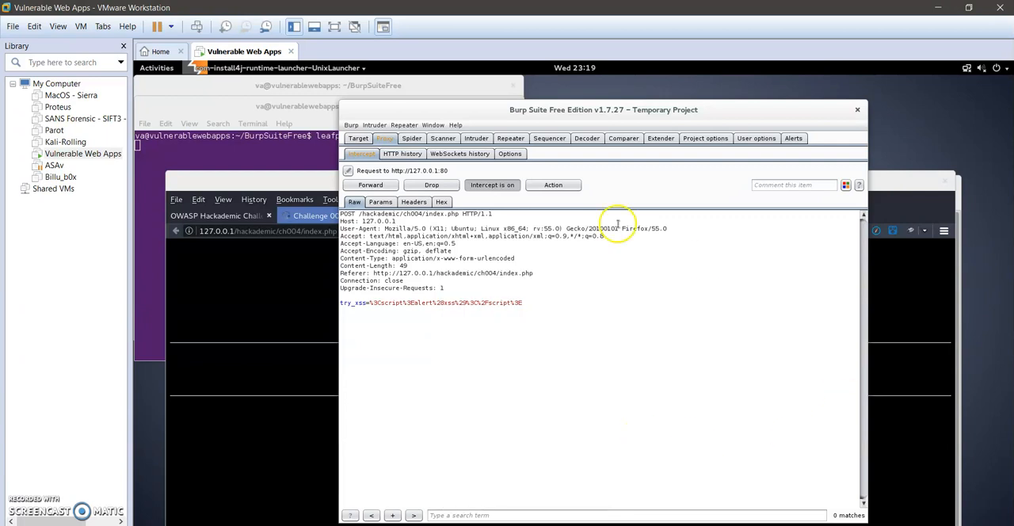
click(370, 185)
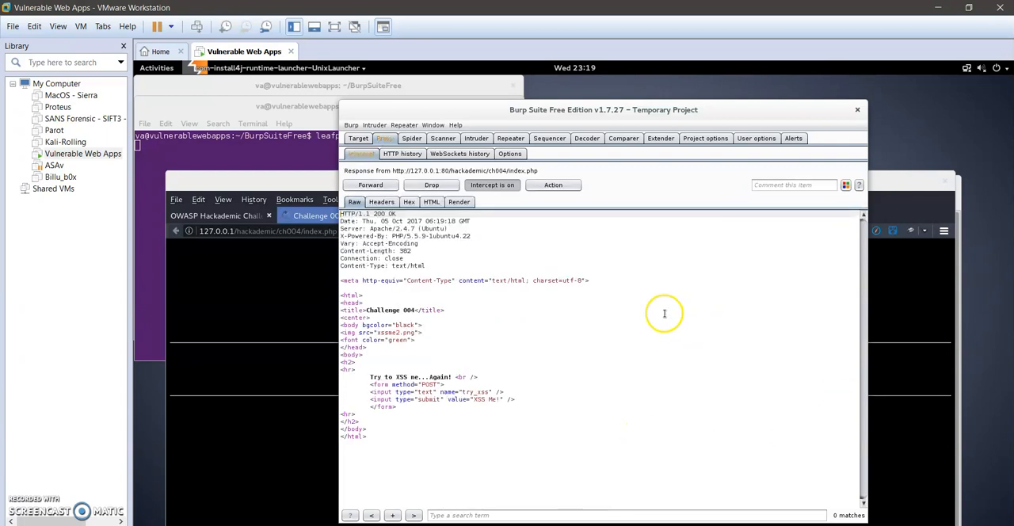
mouse_move(512, 336)
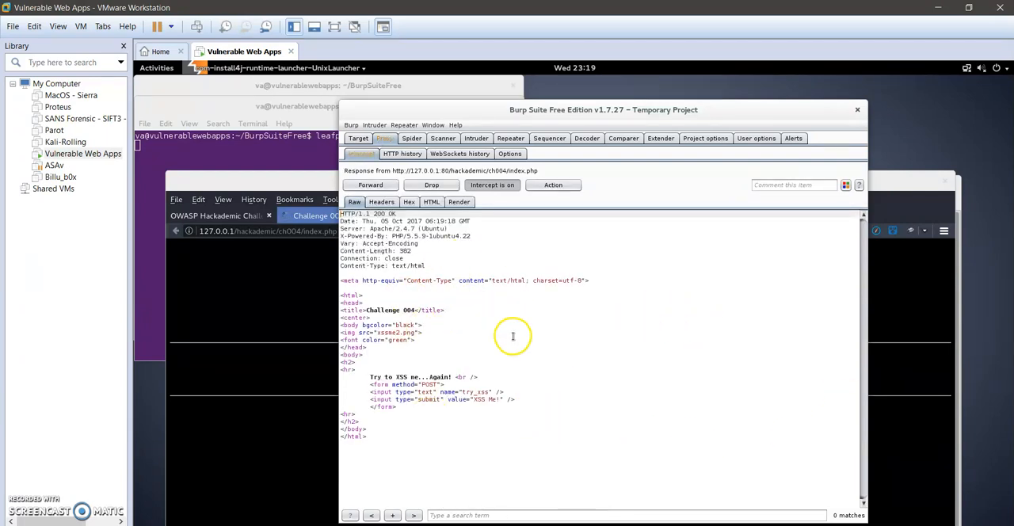
mouse_move(396, 366)
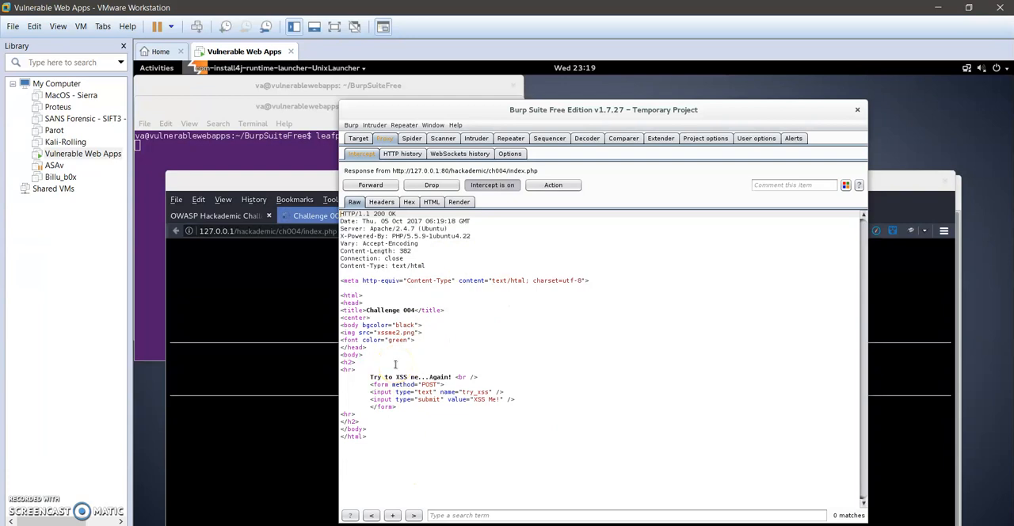
mouse_move(553, 287)
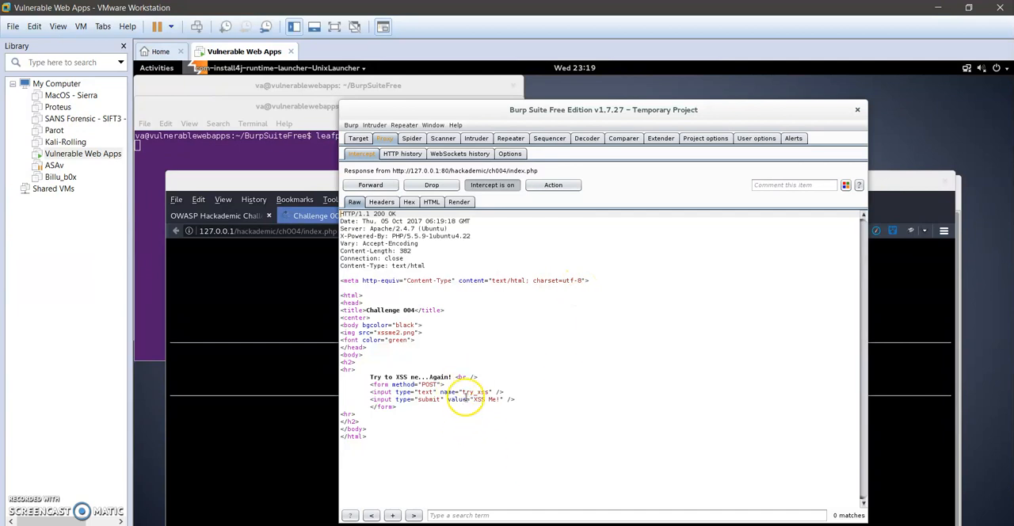
mouse_move(467, 388)
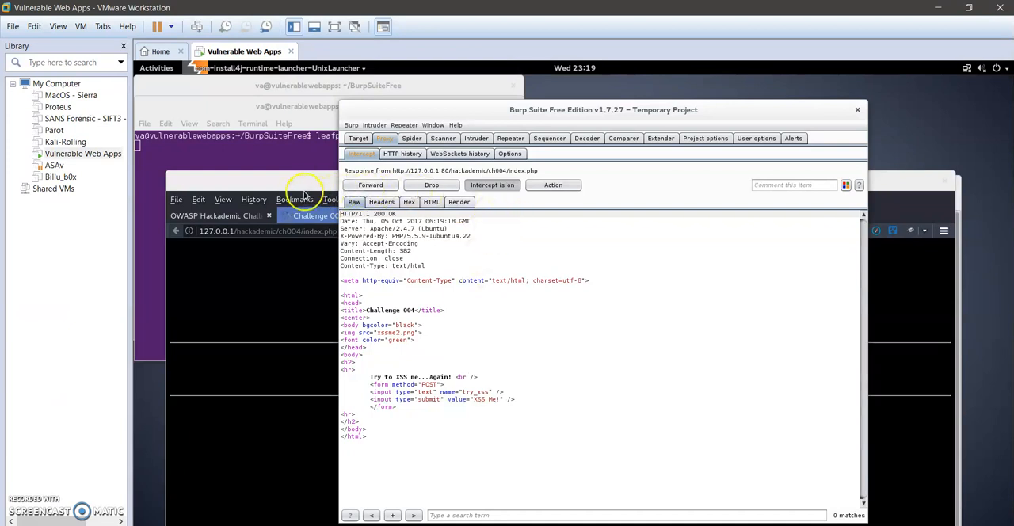
click(294, 198)
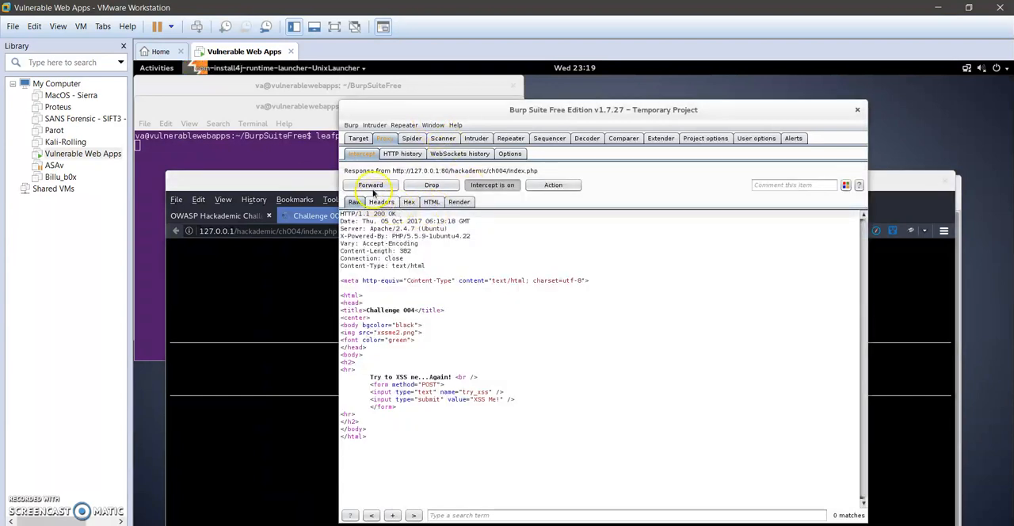
click(371, 184)
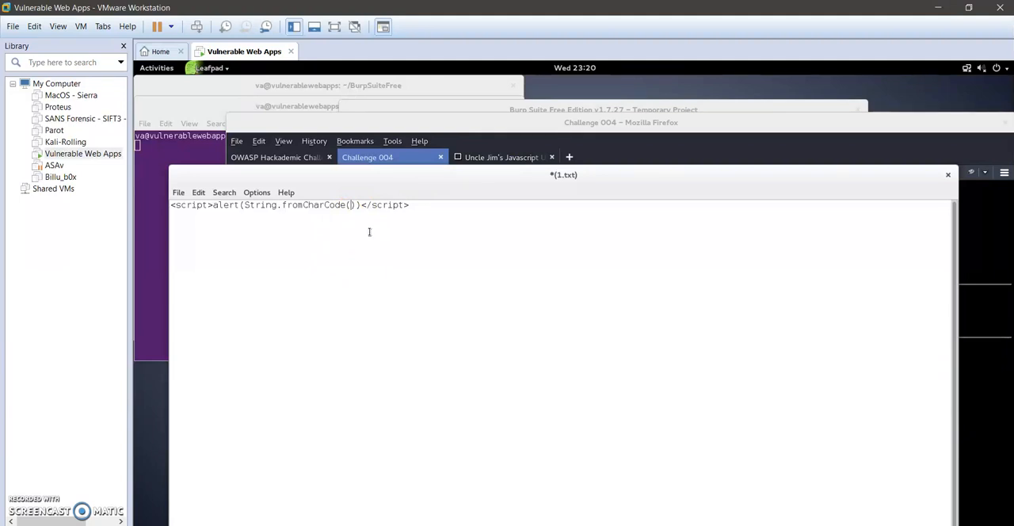
mouse_move(409, 183)
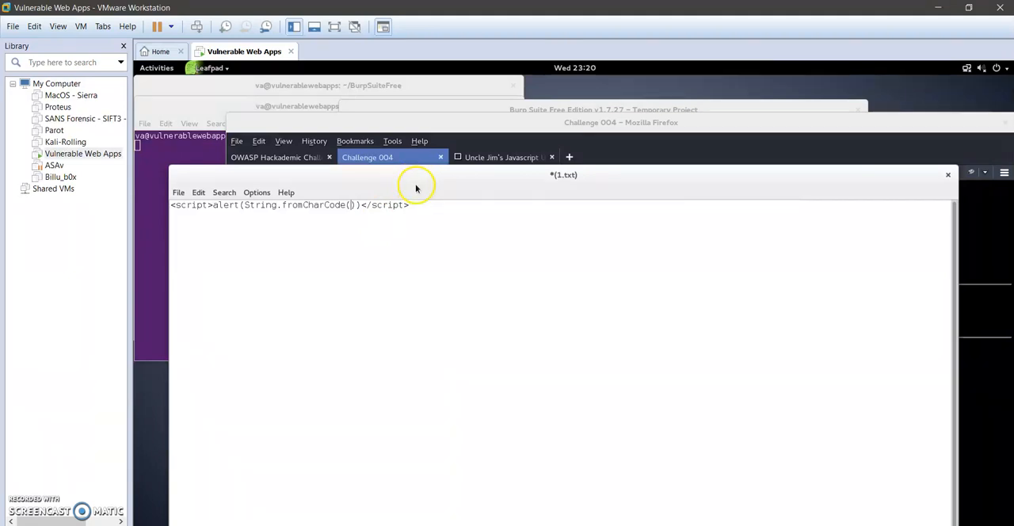
mouse_move(664, 117)
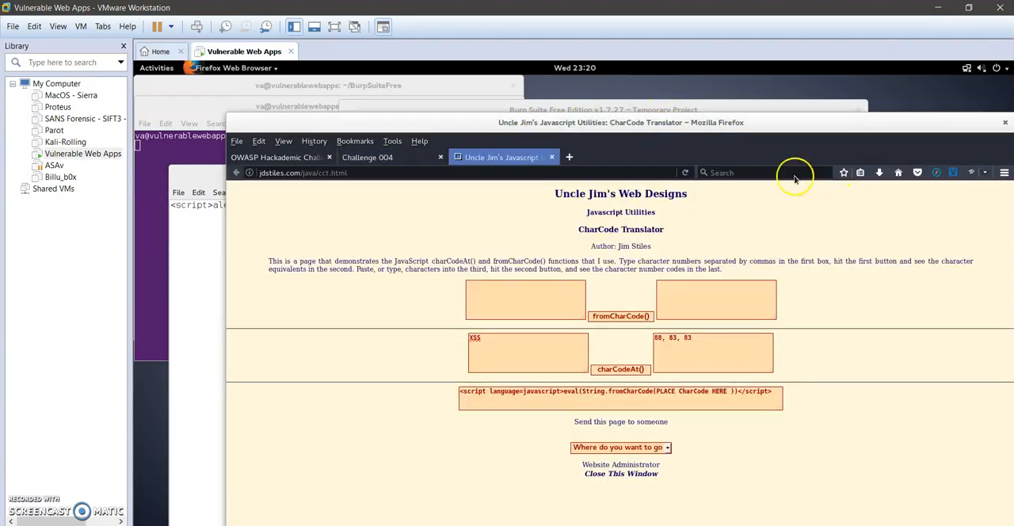
mouse_move(638, 286)
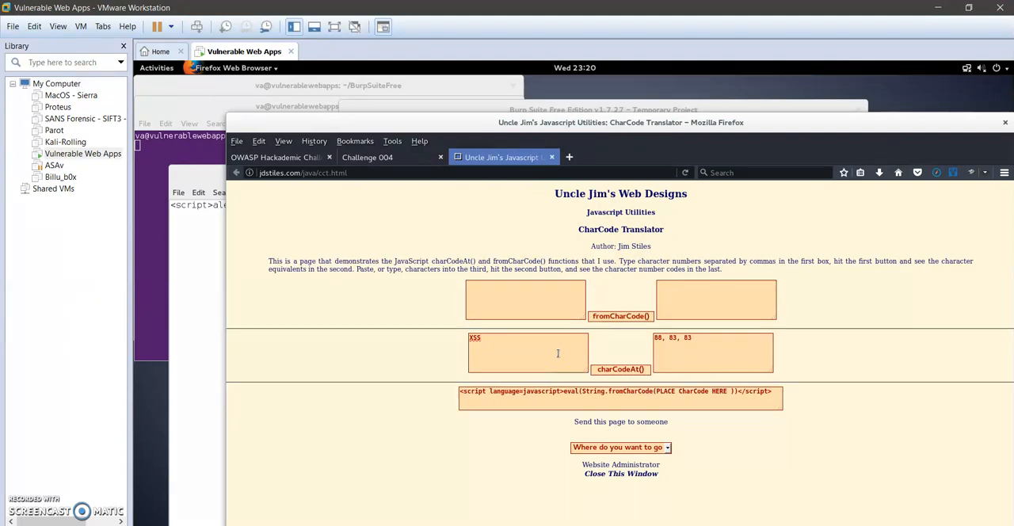
Convert XSS! with charCodeAt() and copy the resulting codes 88, 83, 83, 33.
click(620, 369)
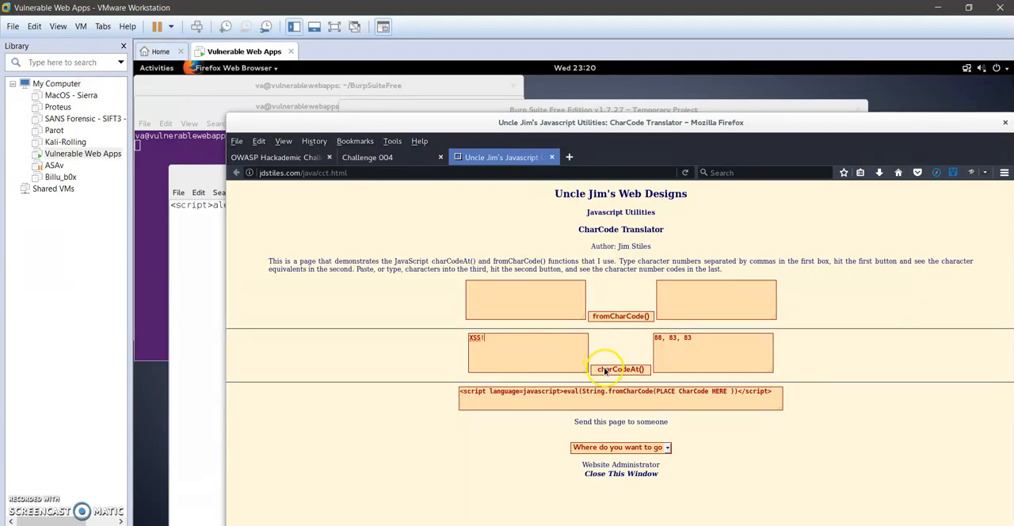
click(620, 369)
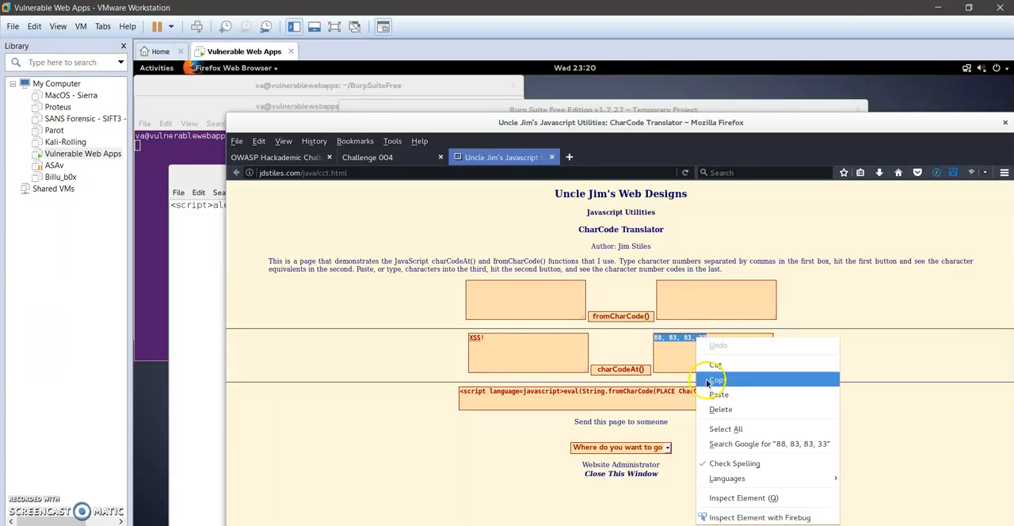
click(715, 380)
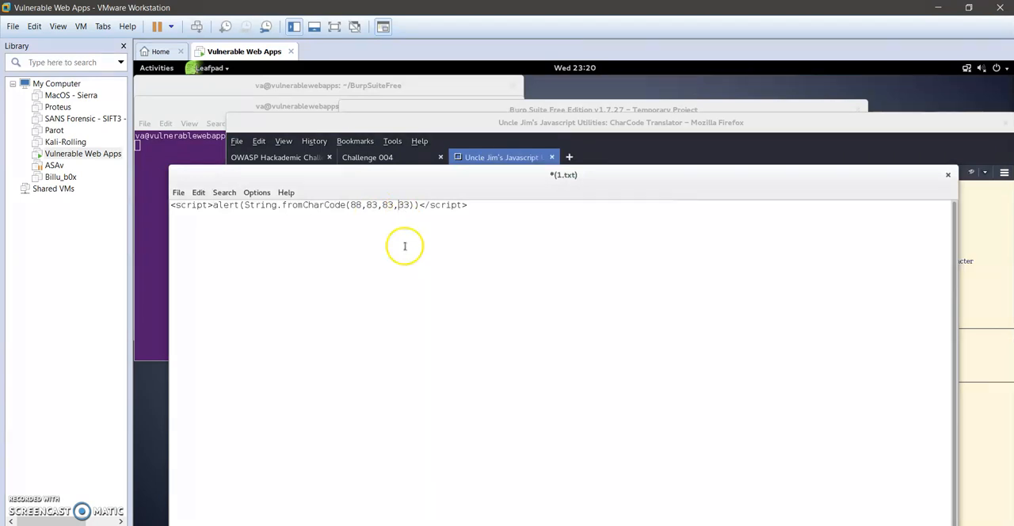
mouse_move(307, 206)
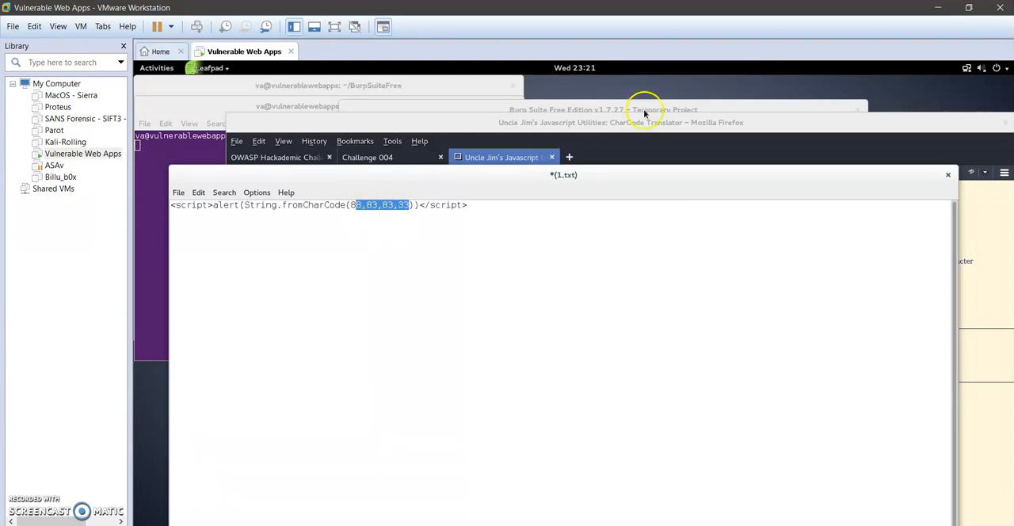
Return to the character code translator page in Firefox.
click(644, 122)
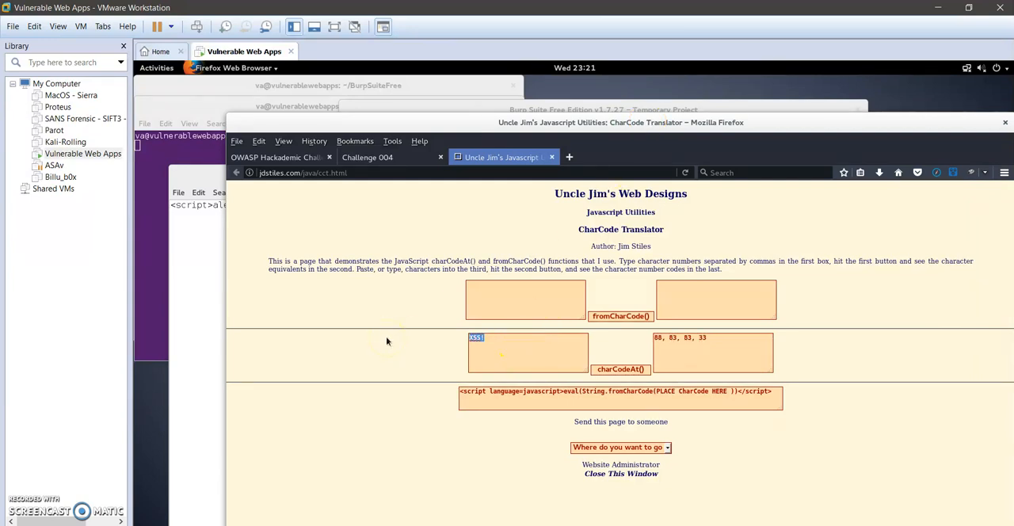
Convert VULNERABLE into character codes with charCodeAt().
text(VULNERABLE)
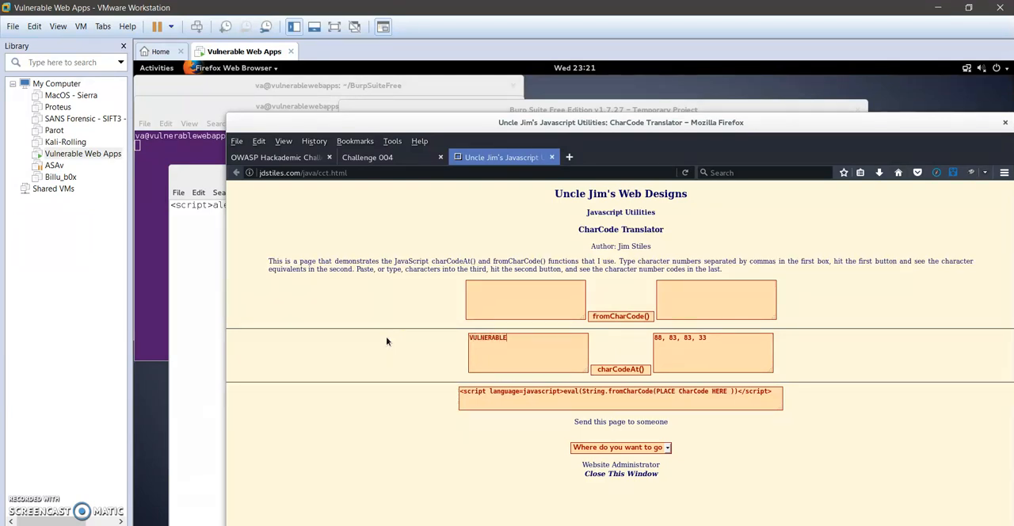
click(620, 369)
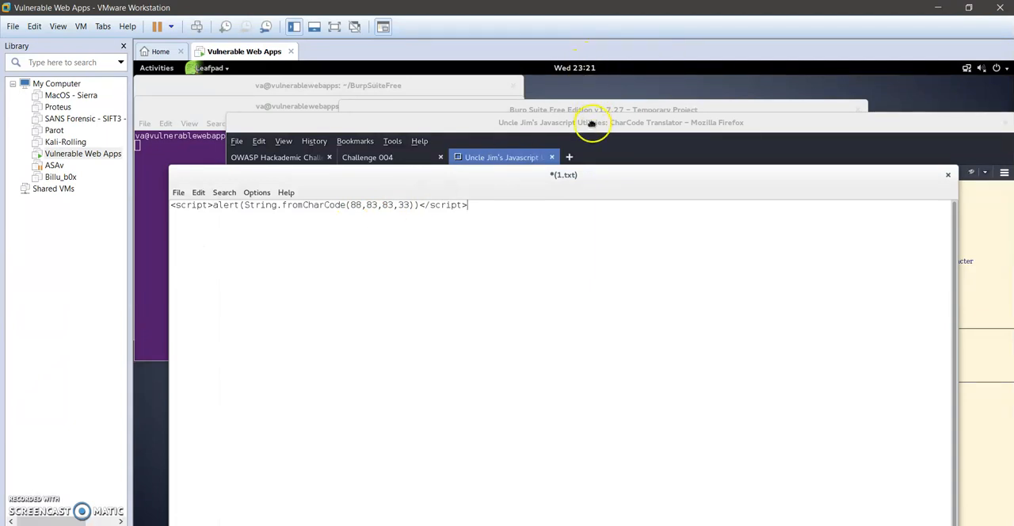
Submit the alert(String.fromCharCode(88,83,83,33)) script from the Challenge 004 page.
click(367, 157)
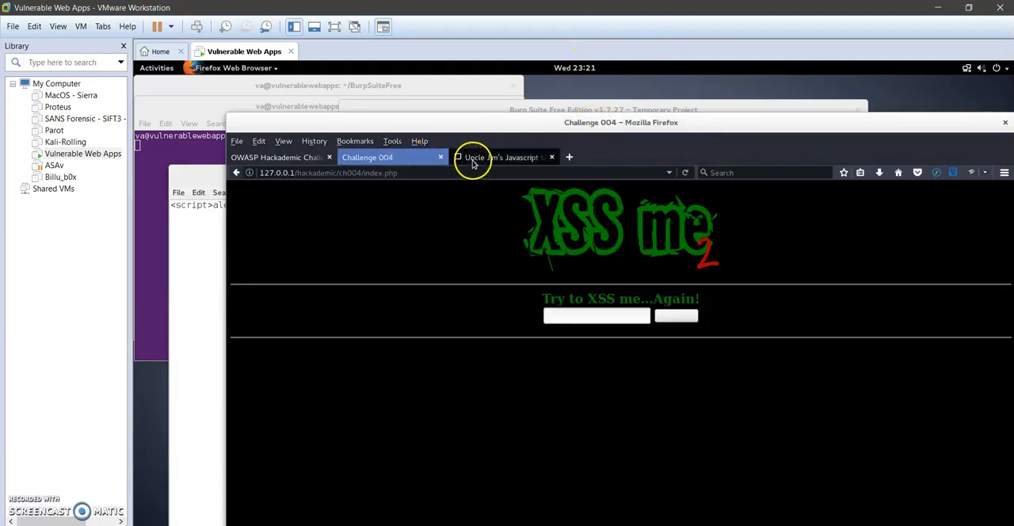
click(503, 157)
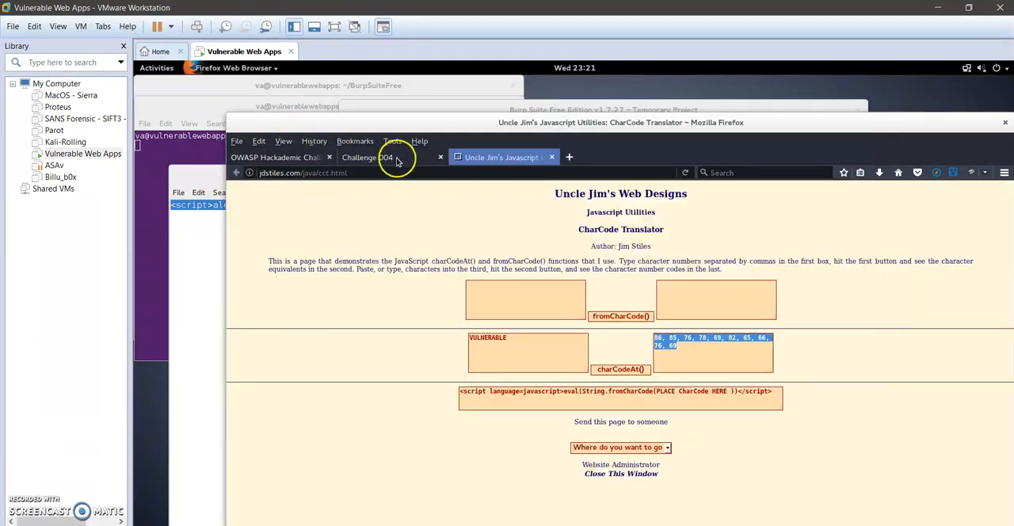
click(367, 157)
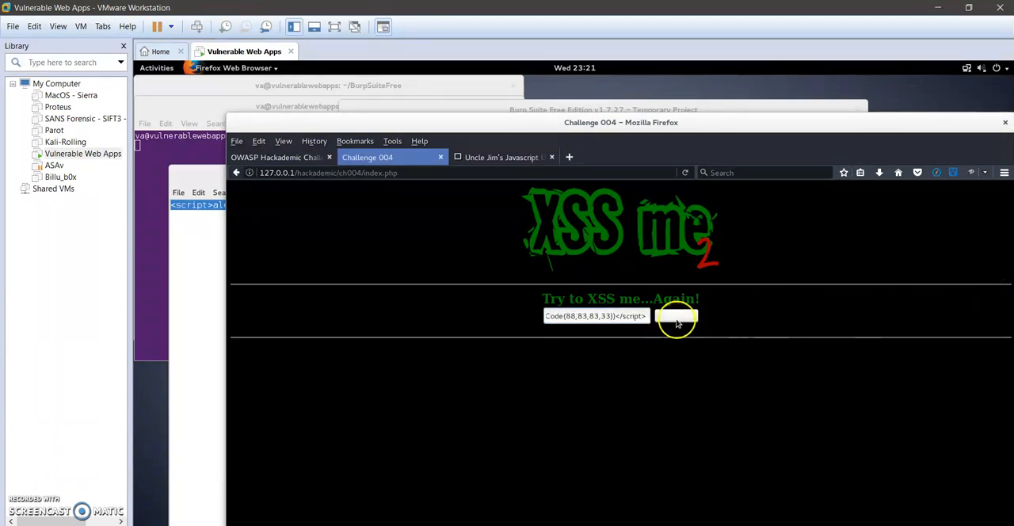
click(675, 316)
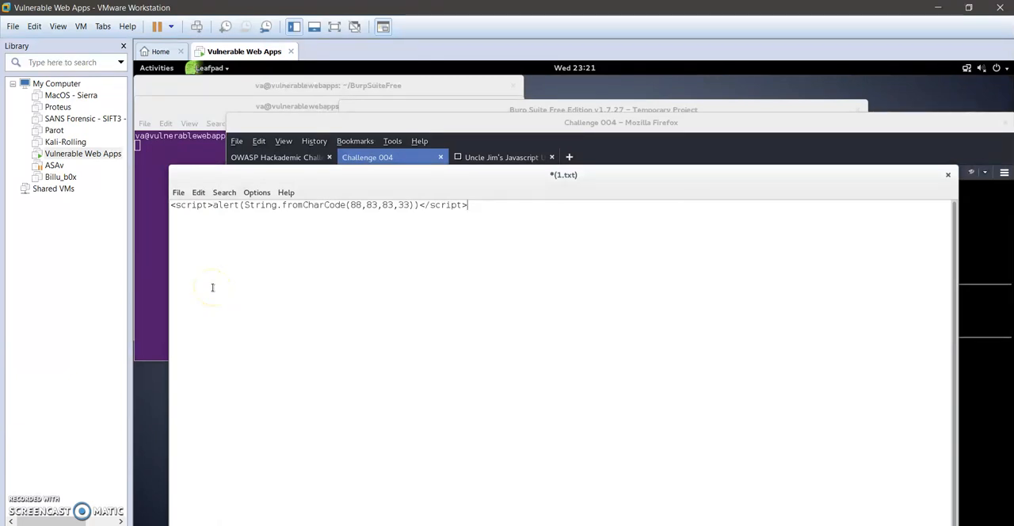
mouse_move(328, 230)
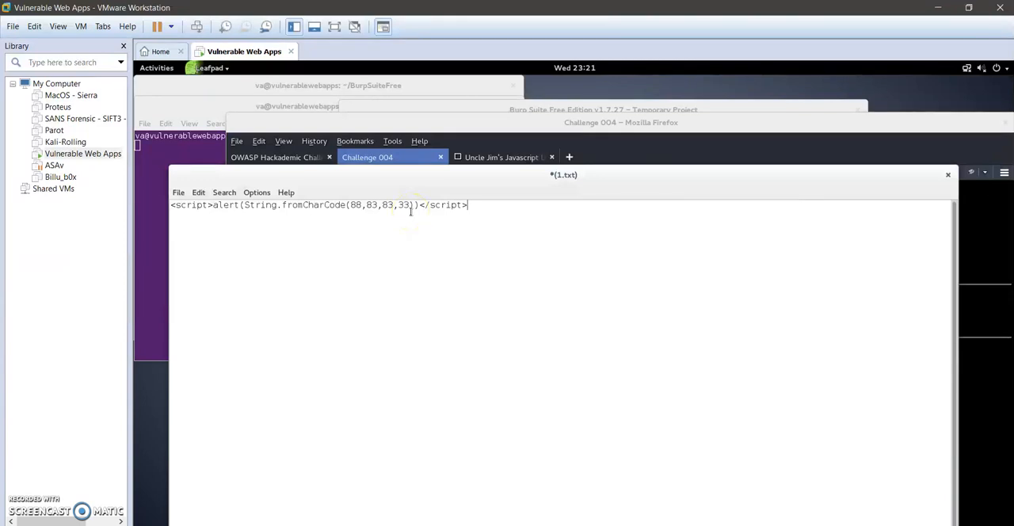
mouse_move(411, 218)
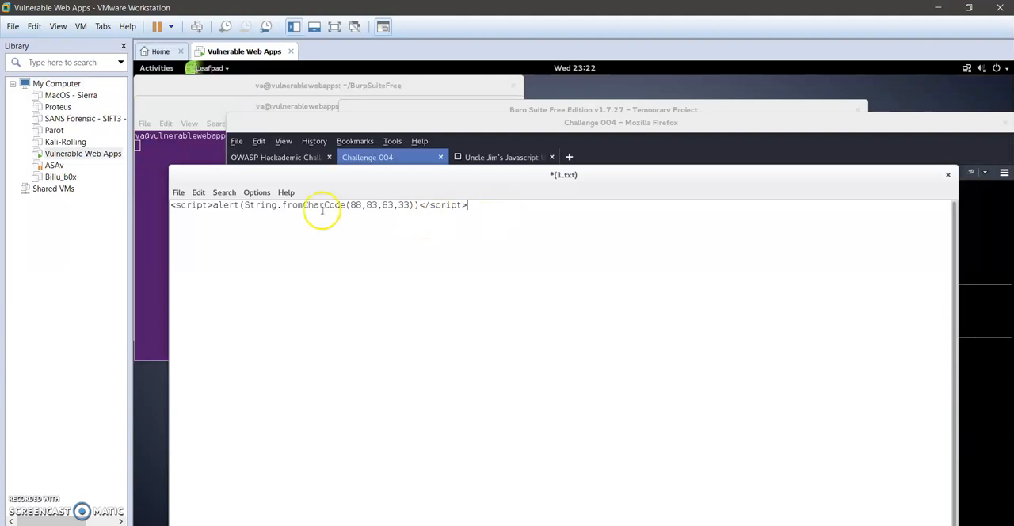
mouse_move(580, 135)
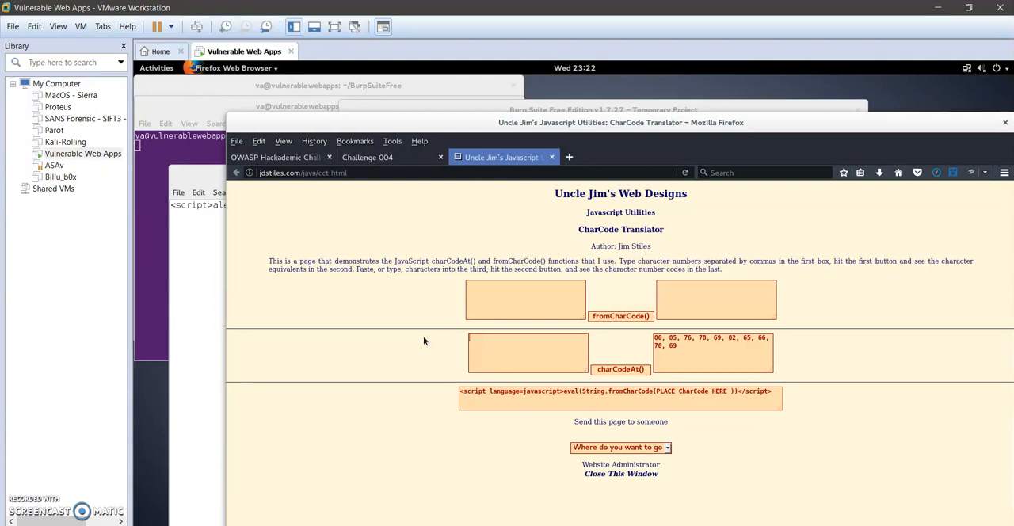
Convert XSS! into codes 88, 83, 83, 33 with charCodeAt().
text(XSS!)
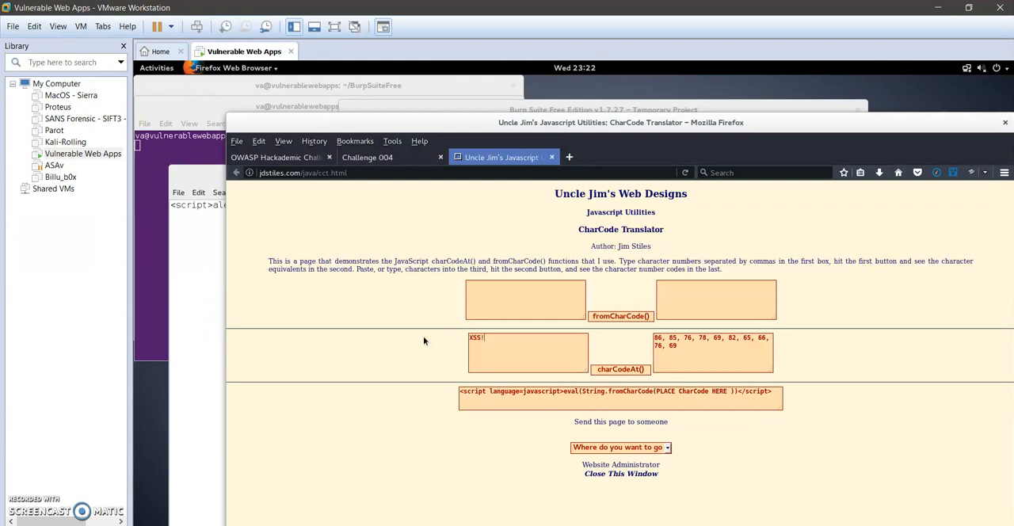
click(620, 369)
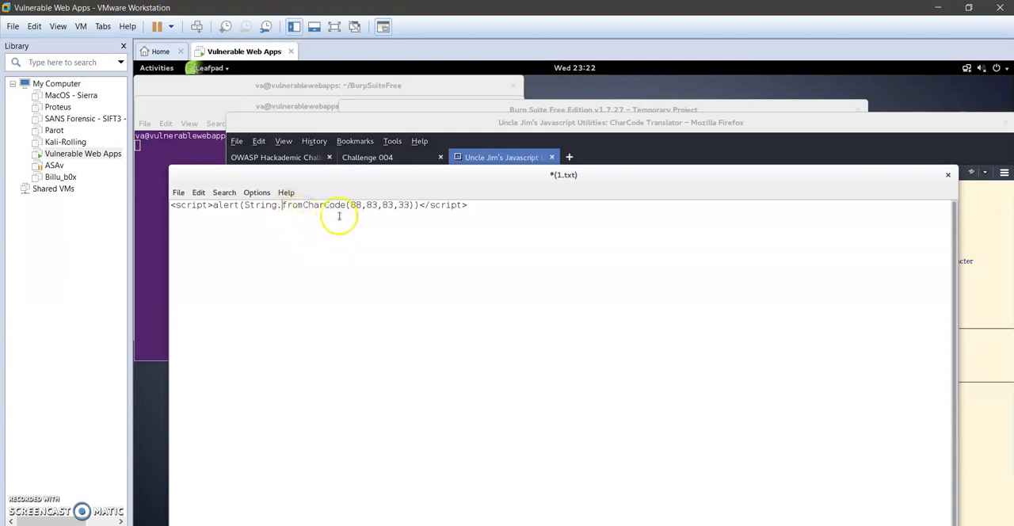
mouse_move(409, 214)
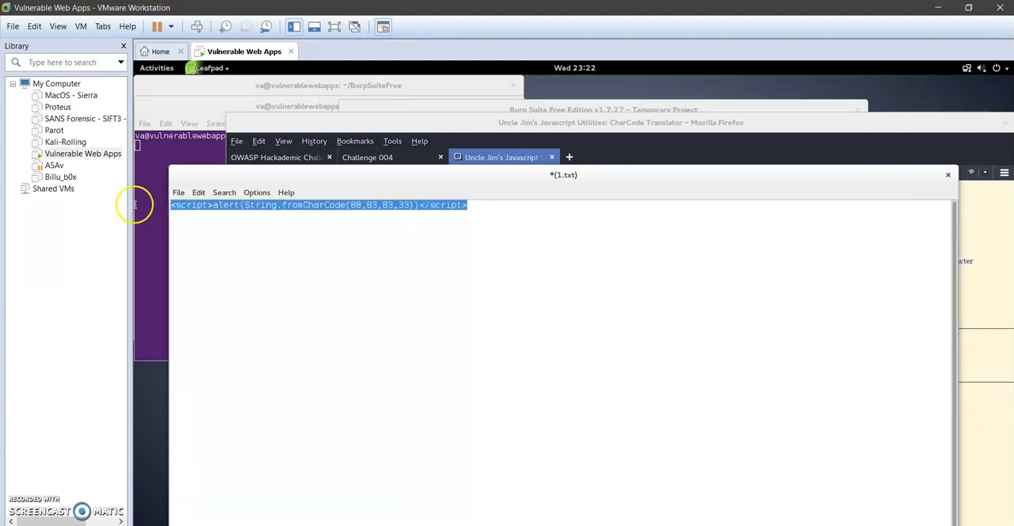
click(500, 157)
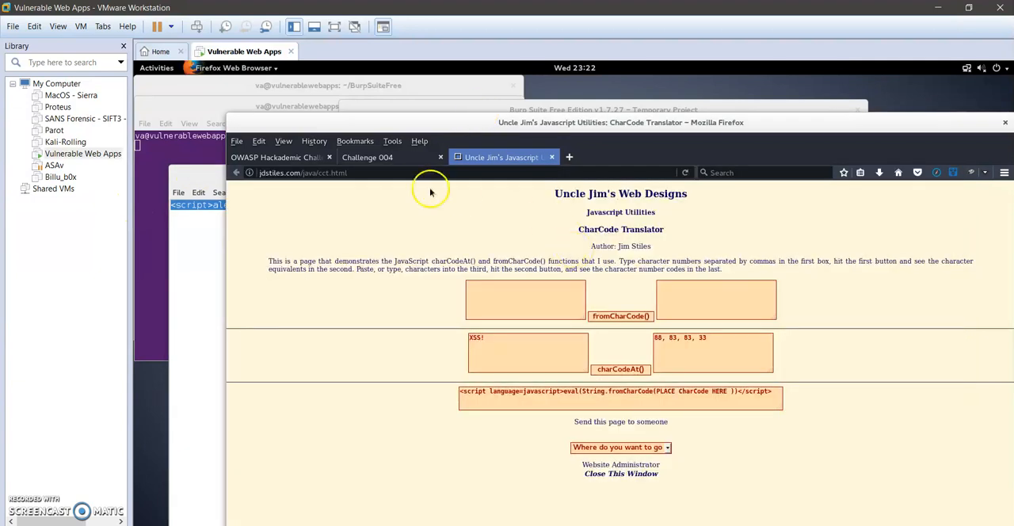
Set try_xss to <script>alert(String.fromCharCode(88,83,83,33))</script> and forward the request.
click(367, 156)
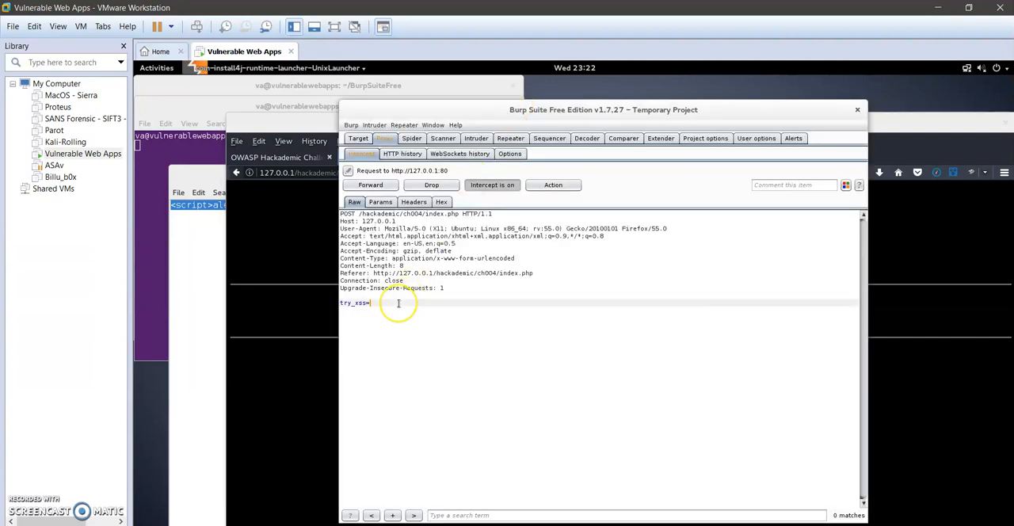
text(<script>alert(String.fromCharCode(88,83,83,33))</script>)
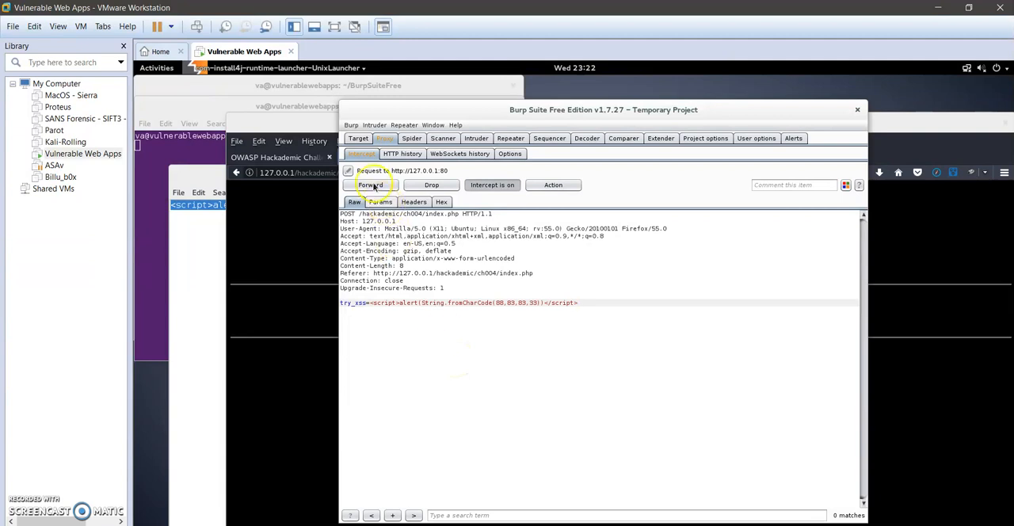
click(370, 185)
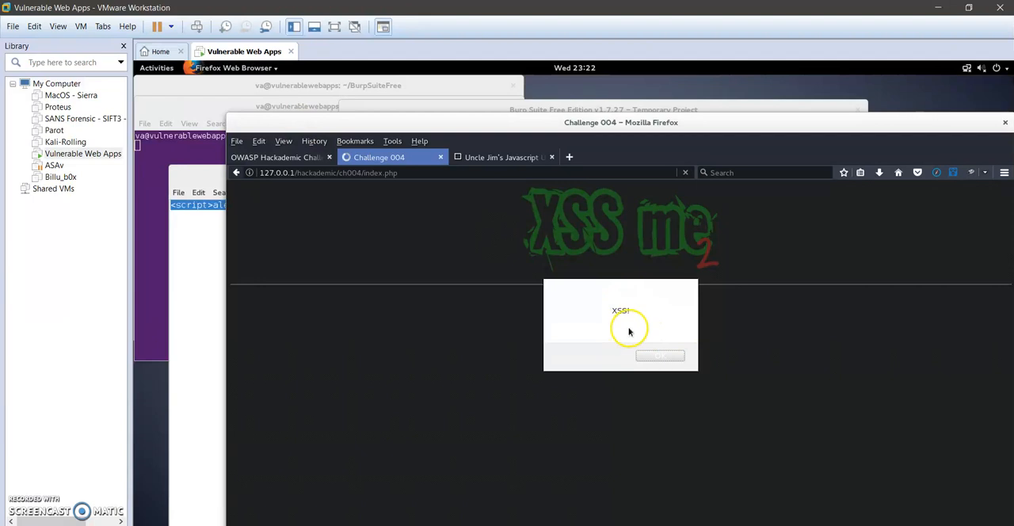
mouse_move(621, 327)
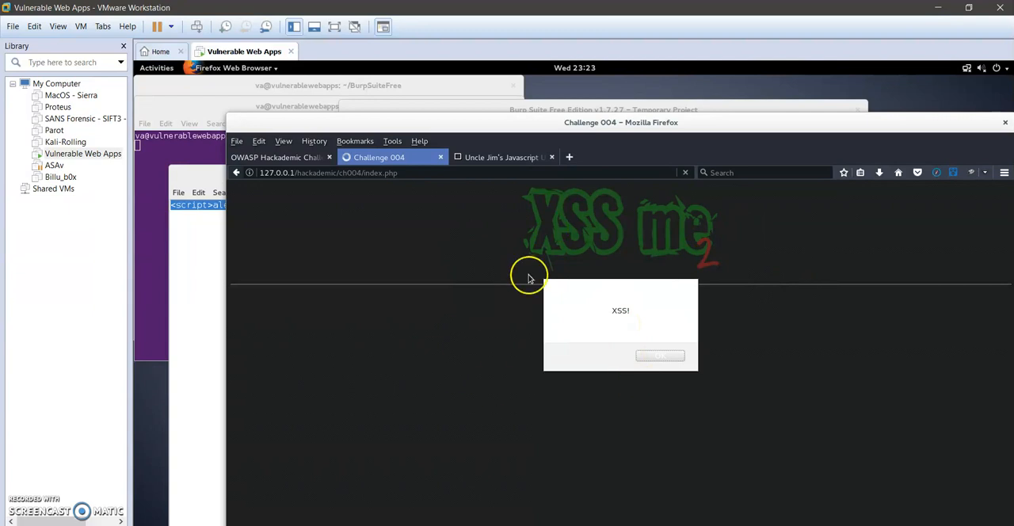
mouse_move(606, 312)
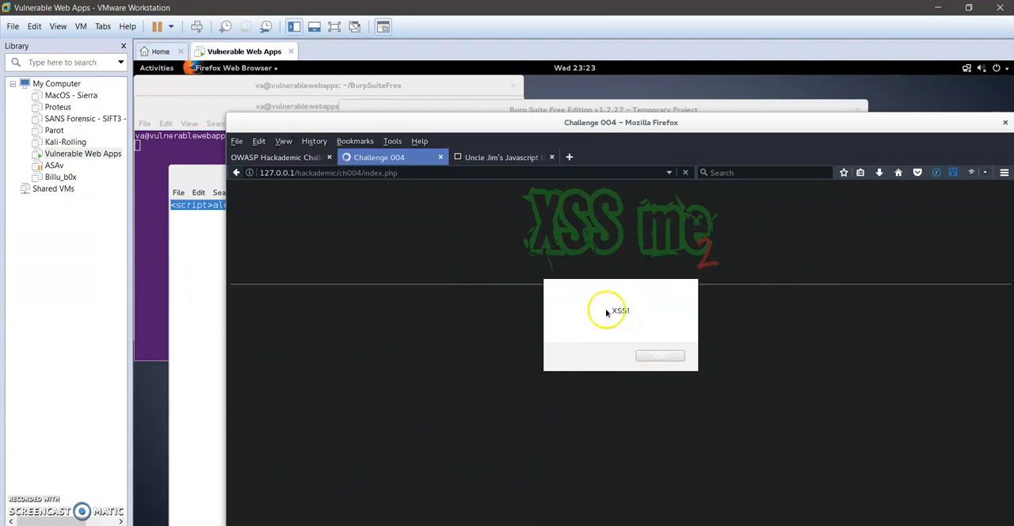